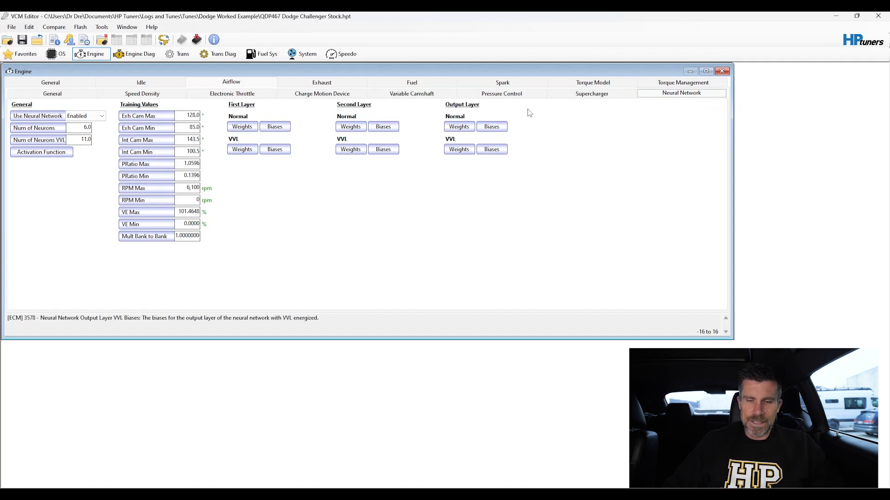
- Review the first layer normal weights table of the neural network and close it
left_click_drag(214, 121, 524, 107)
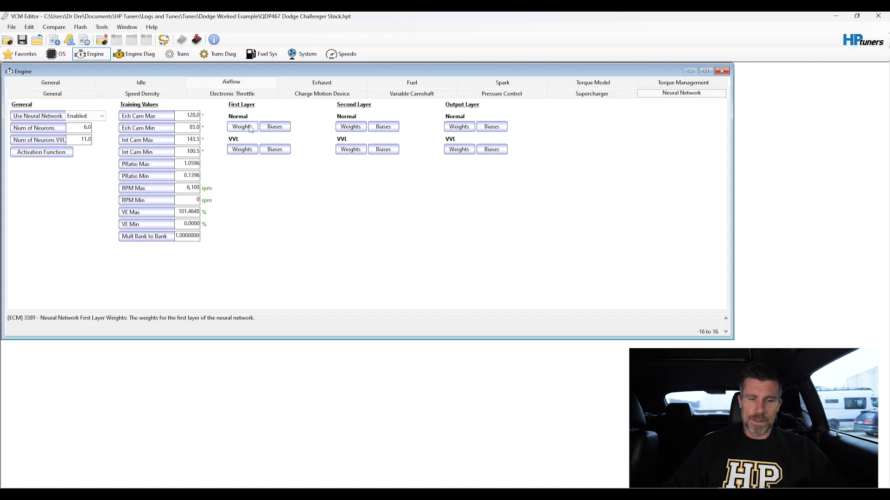
left_click(241, 126)
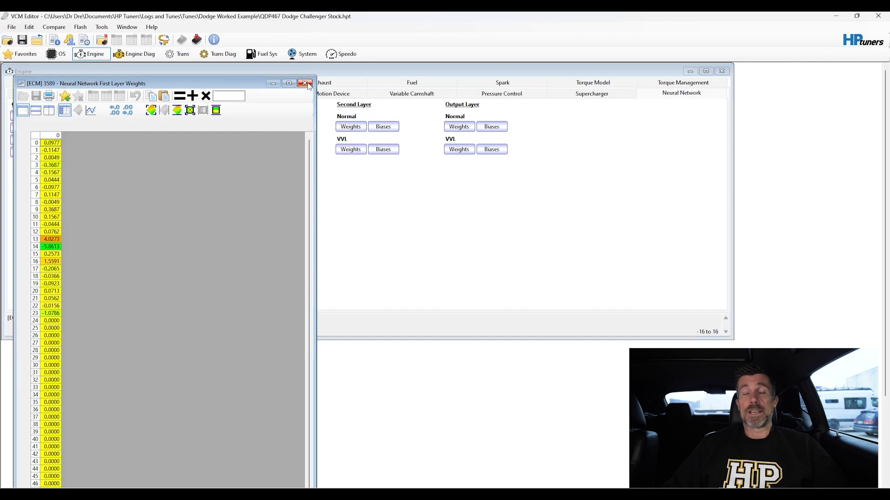
left_click(305, 83)
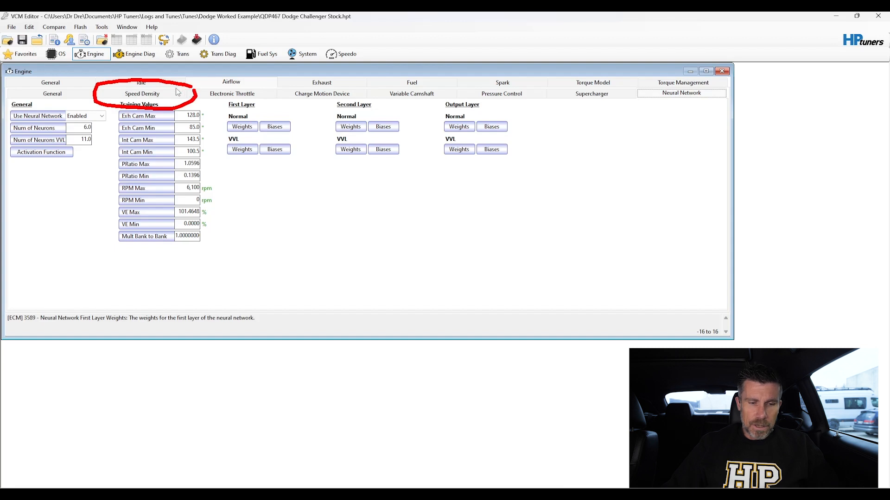
- Review the speed density bank 1 VE table, then show the Fuel General parameters
left_click(142, 93)
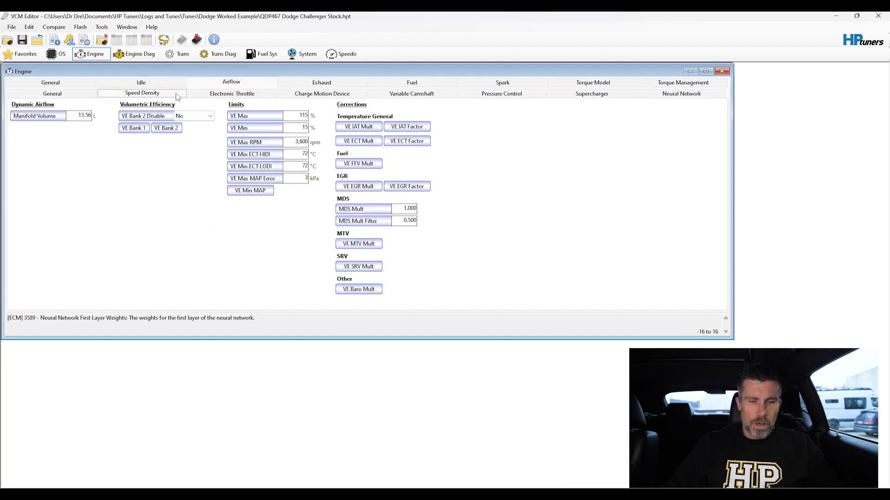
left_click(134, 127)
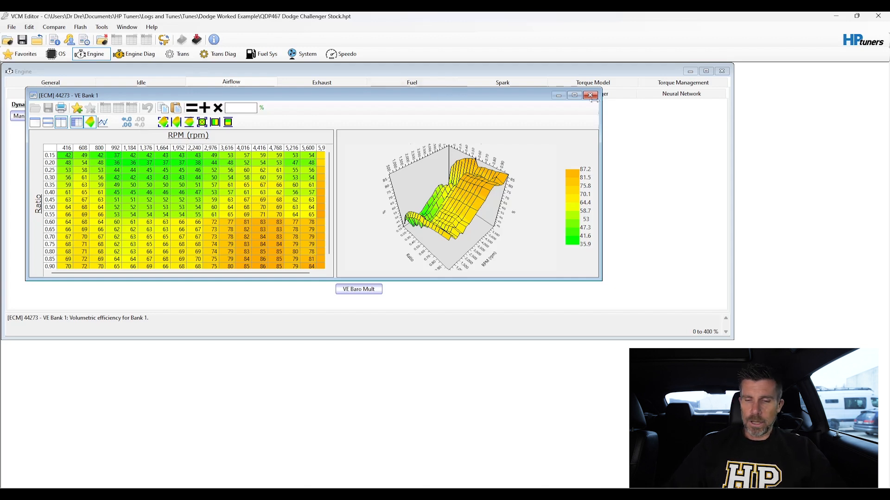
left_click(590, 94)
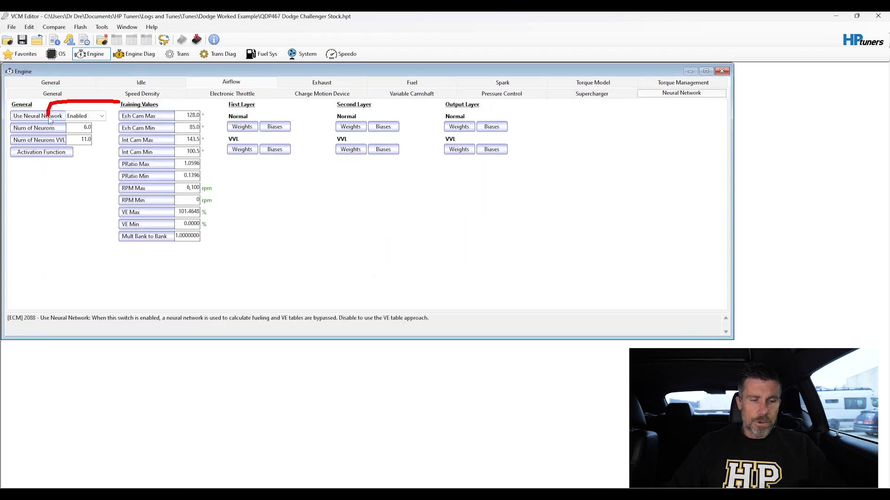
left_click(51, 127)
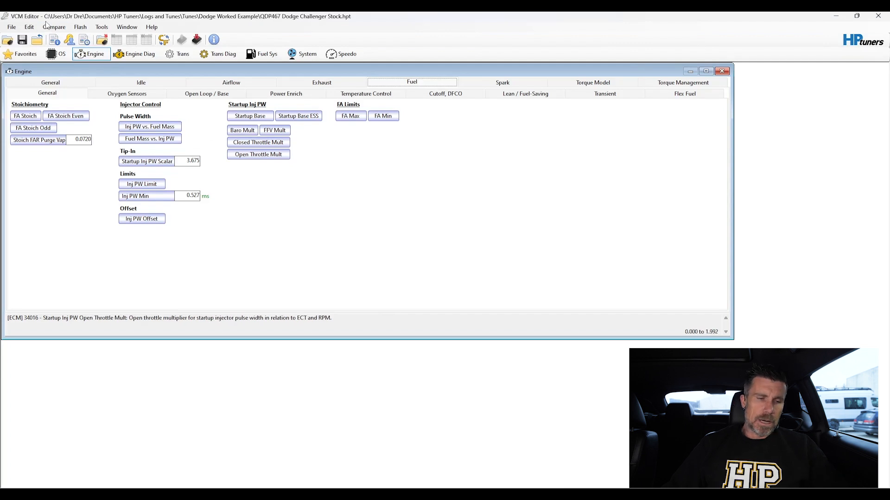
- Create a new VE neural network training file named Test from the tune via Edit > VE Neural Network Trainer
left_click(29, 27)
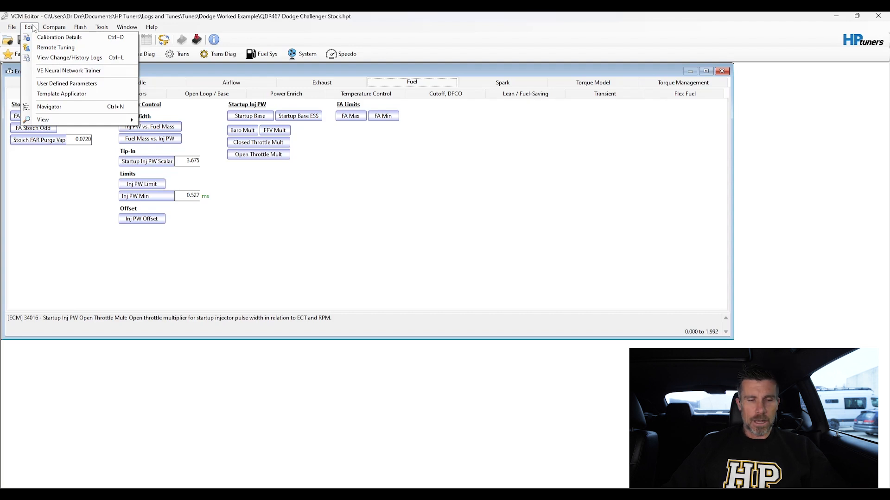
mouse_move(68, 71)
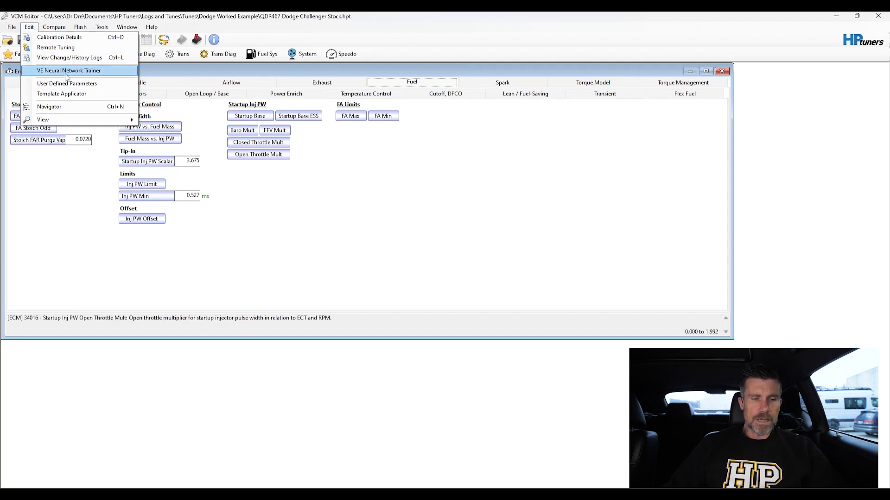
left_click(69, 71)
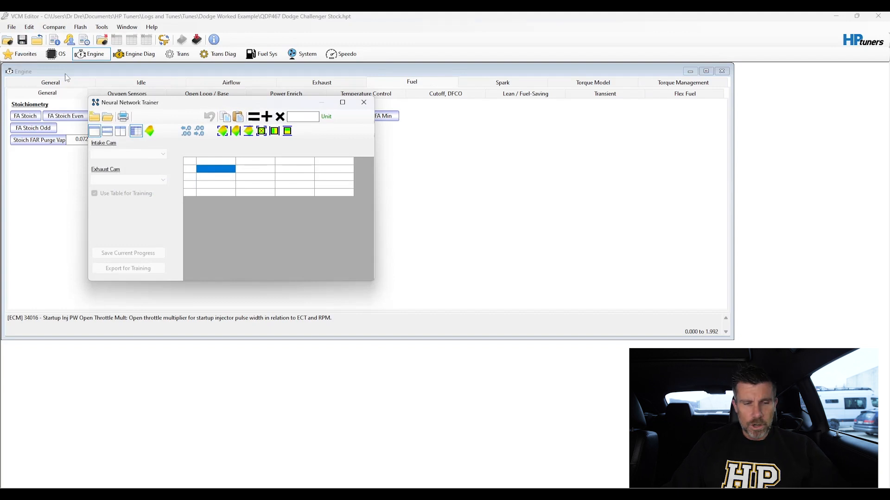
mouse_move(94, 116)
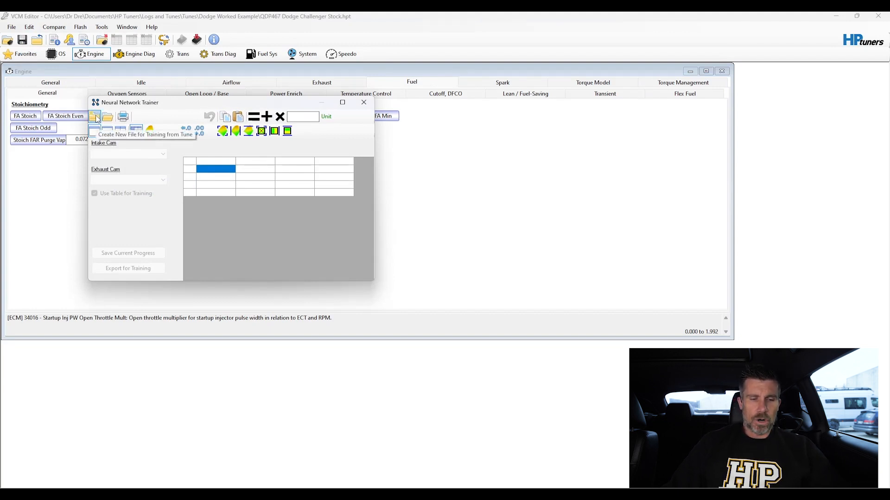
left_click(95, 117)
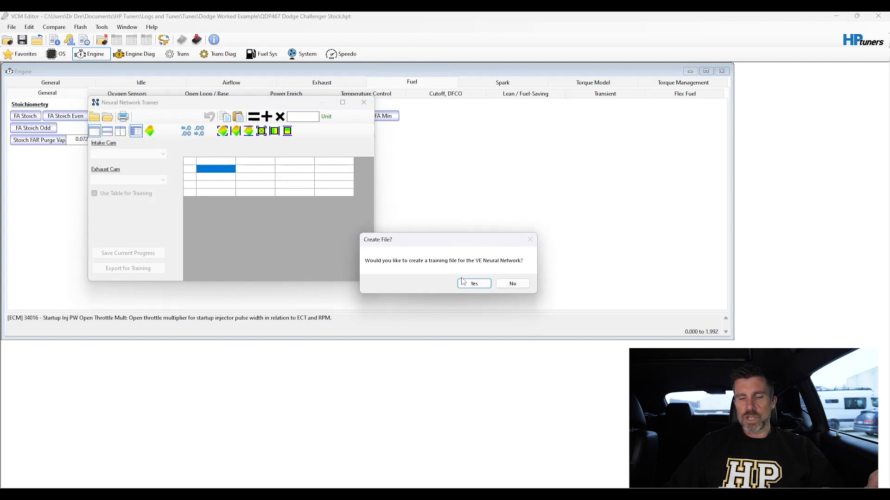
left_click(473, 283)
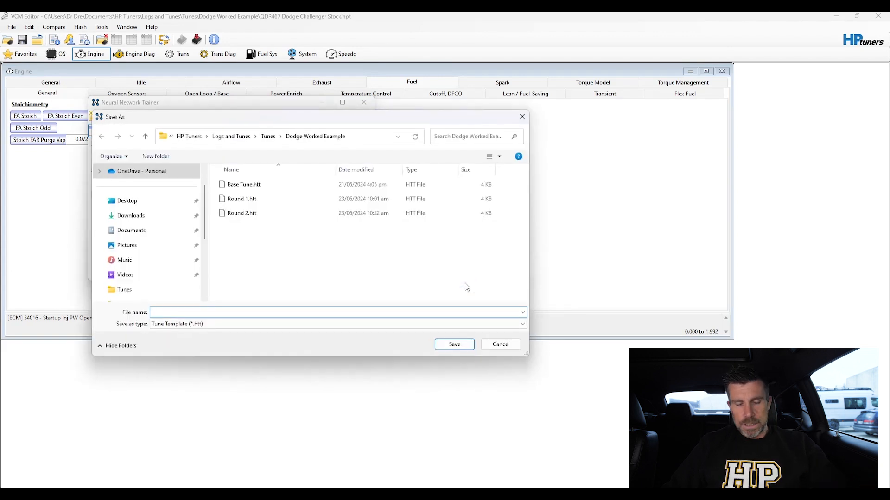
type("Test")
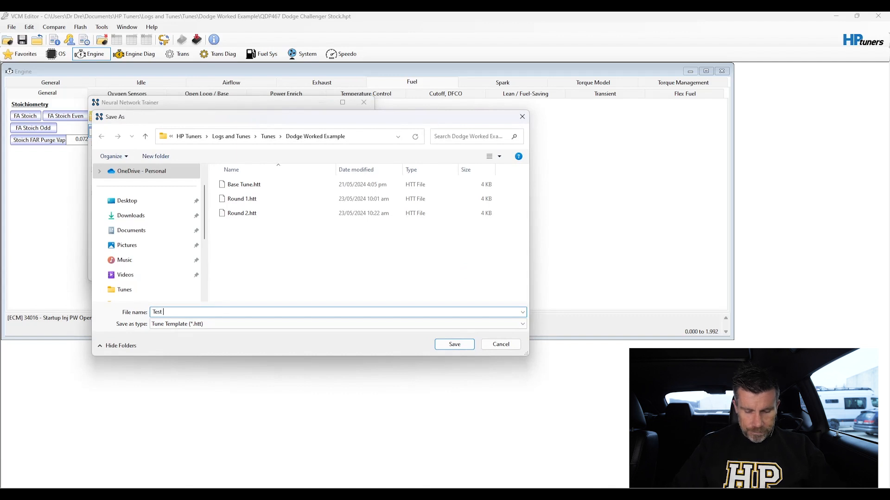
left_click(453, 345)
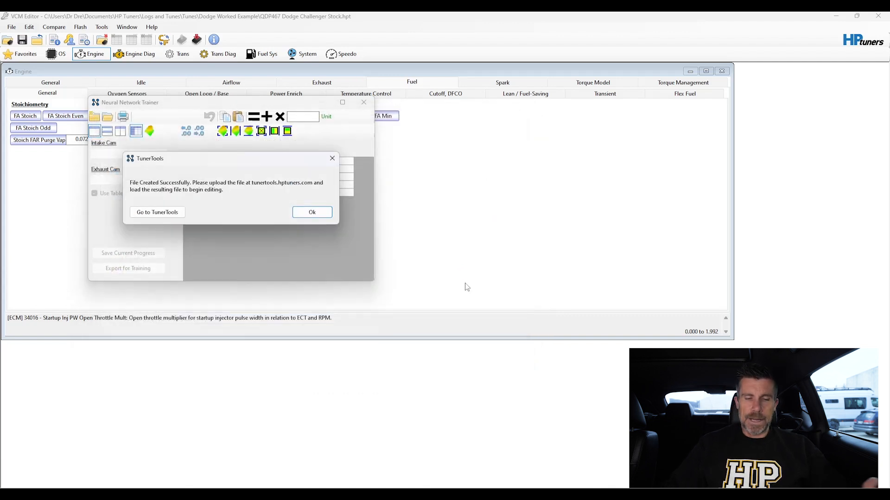
mouse_move(322, 236)
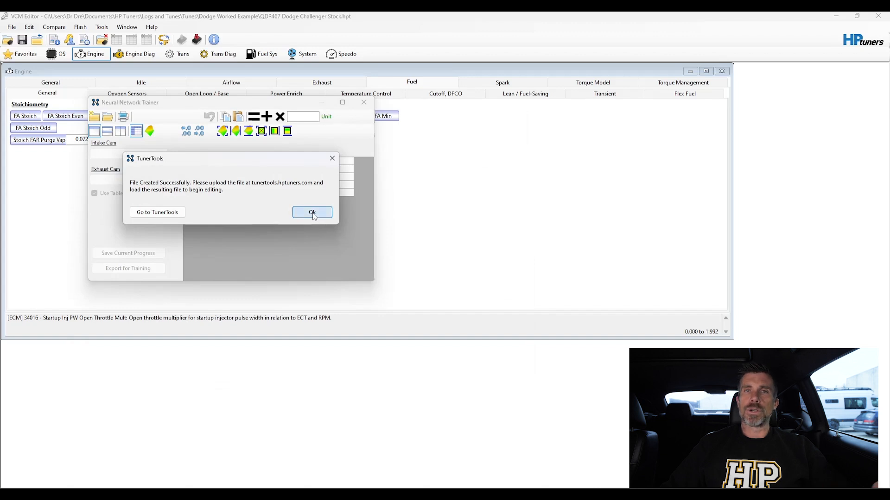
left_click(311, 212)
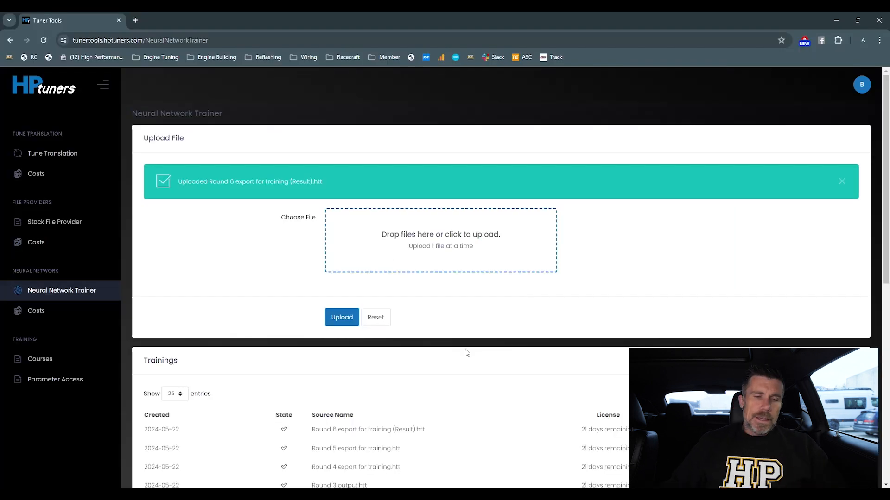
mouse_move(189, 341)
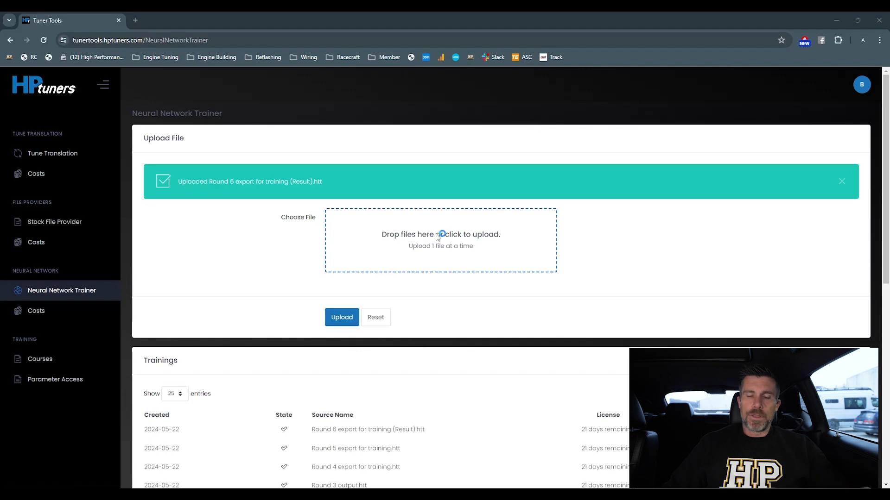
- Upload Test ANN.htt to the TunerTools Neural Network Trainer so it heads the Trainings list
left_click(440, 240)
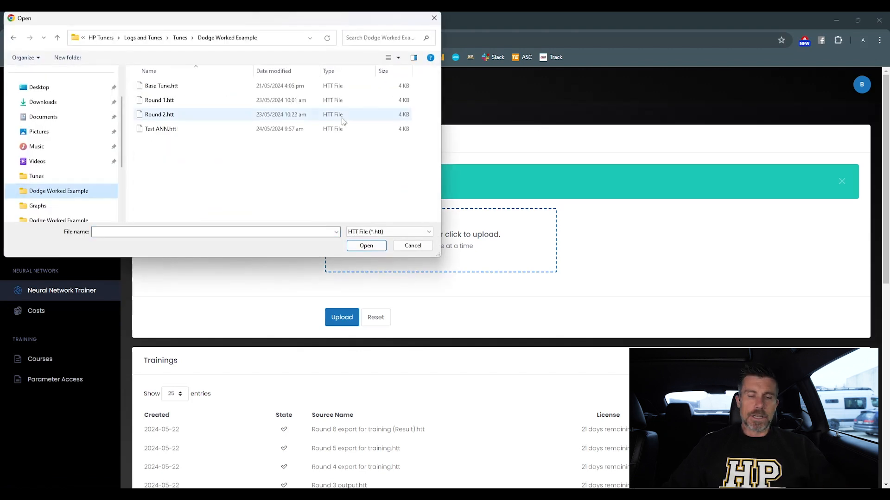
left_click(365, 245)
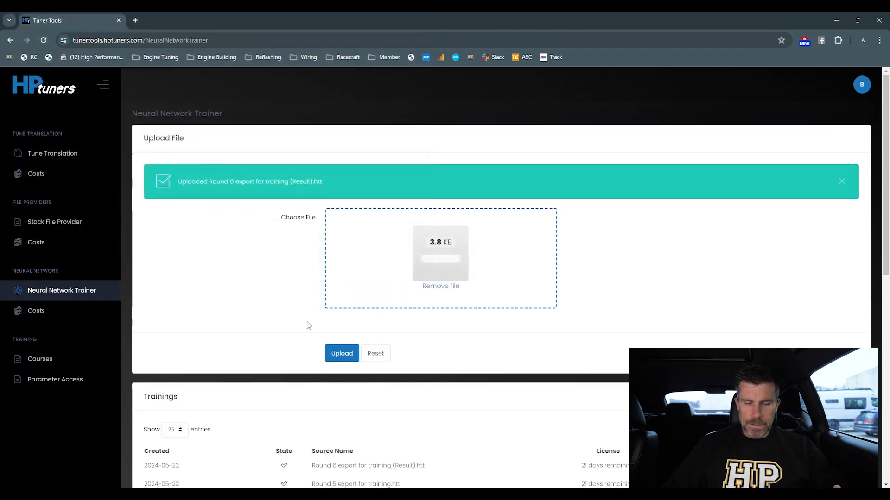
left_click(341, 353)
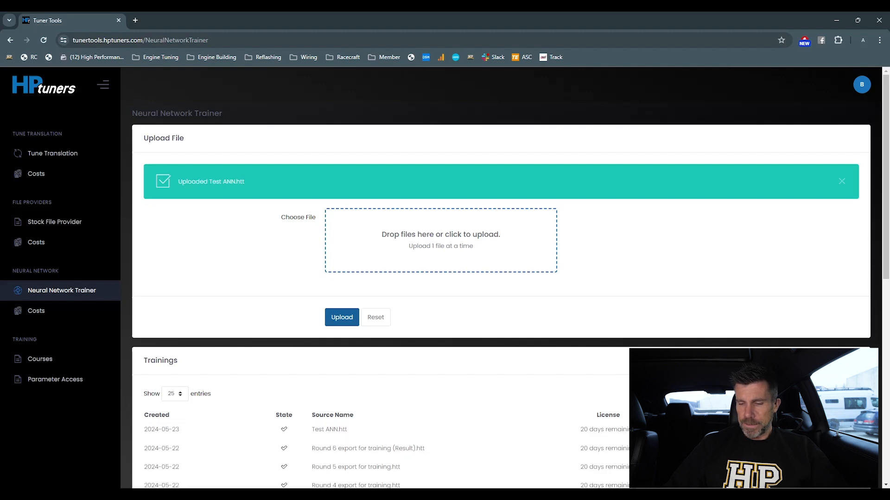
left_click(341, 317)
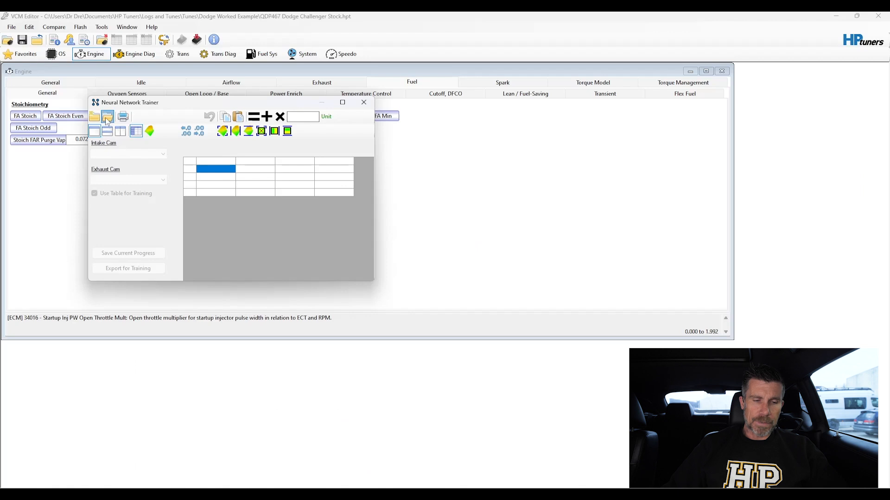
- Load a trained result file from Downloads into the trainer and view its VE surface as a 3D chart
left_click(107, 117)
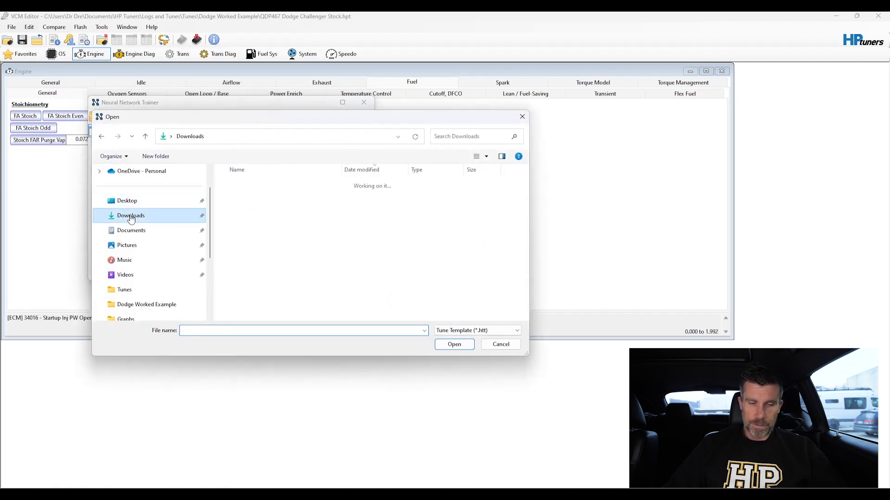
left_click(499, 344)
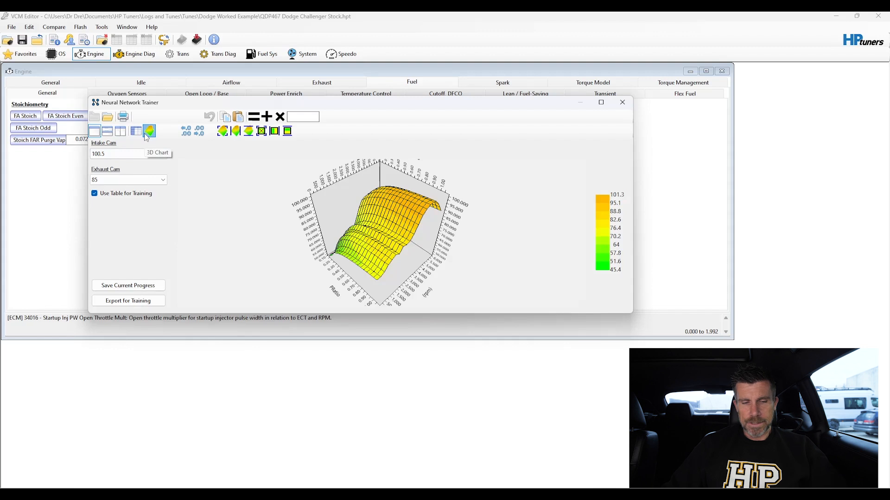
left_click(136, 130)
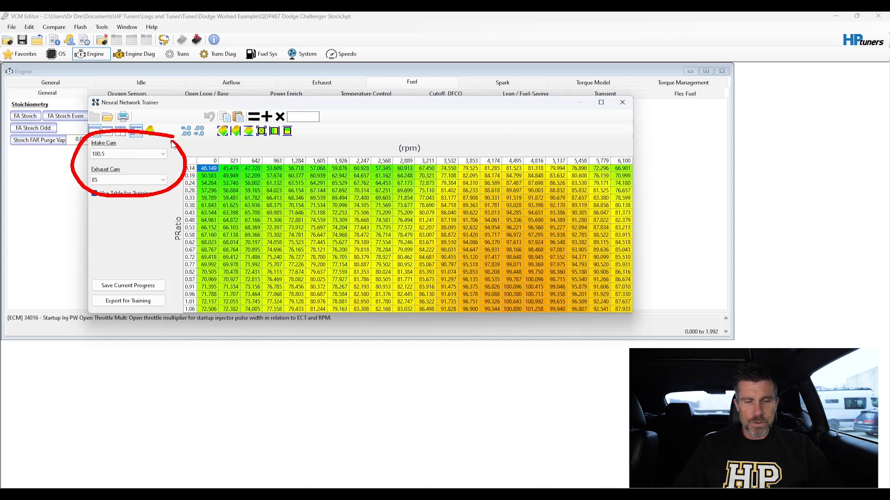
- Keep the exhaust cam at 85 for intake cam 100.5 and enable Use Table for Training
left_click(161, 153)
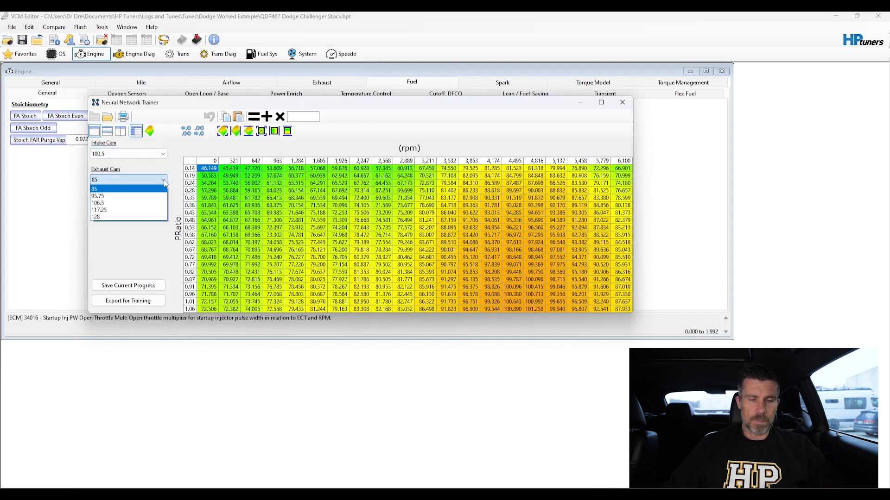
left_click(94, 188)
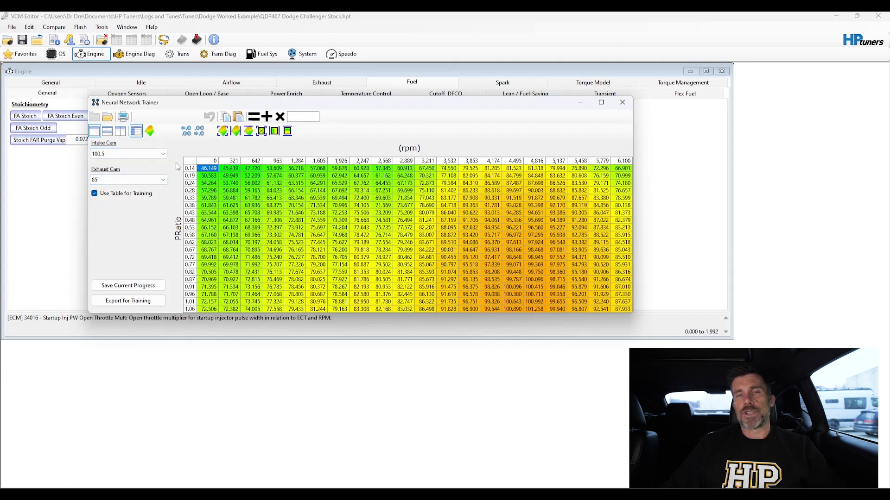
left_click(231, 82)
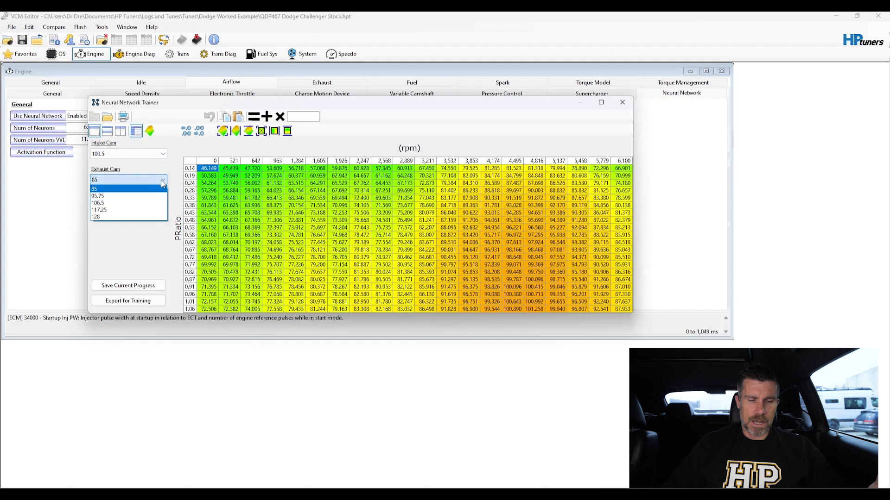
- Switch the trainer to the exhaust cam 128 VE table with Use Table for Training ticked
left_click(99, 217)
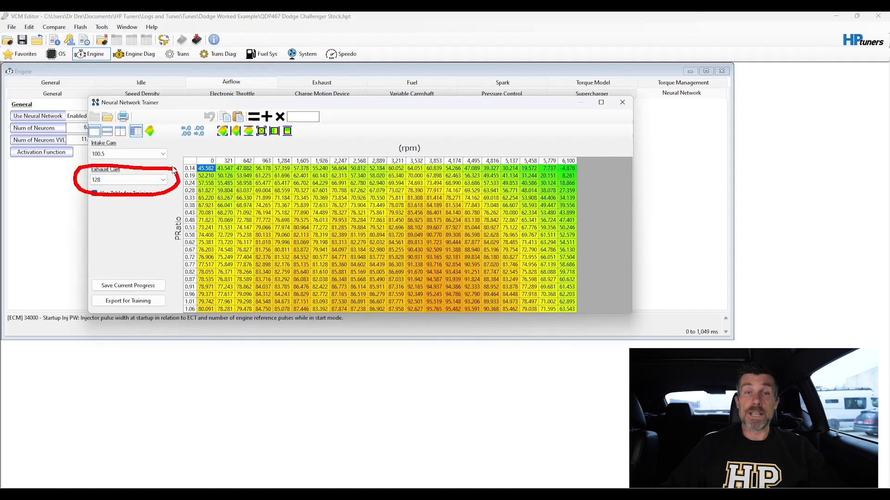
left_click(163, 179)
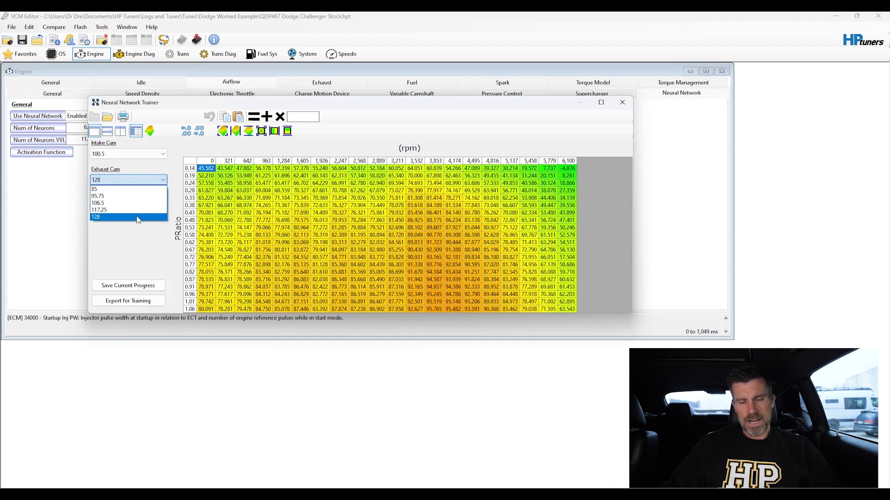
left_click(95, 217)
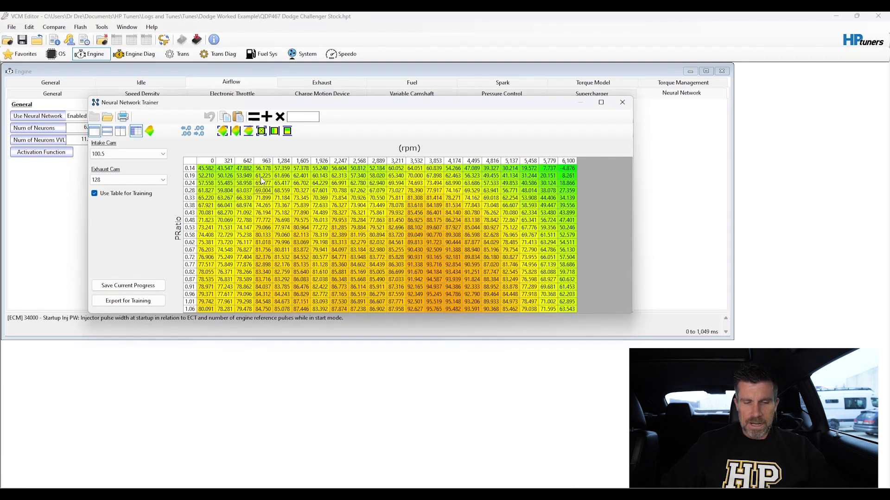
- Multiply the exhaust cam 128 idle VE cells (pressure ratio 0.14–0.33, 0–1,284 rpm) by 0.88
left_click_drag(227, 168, 290, 203)
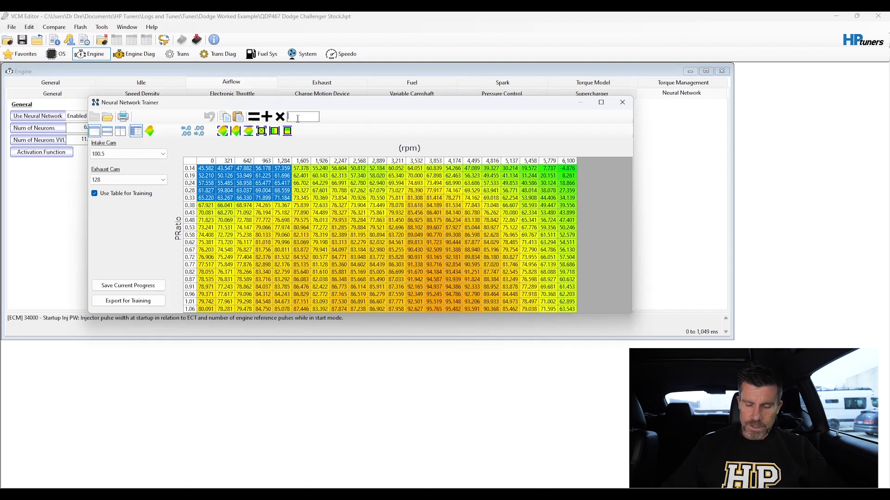
type("0.88")
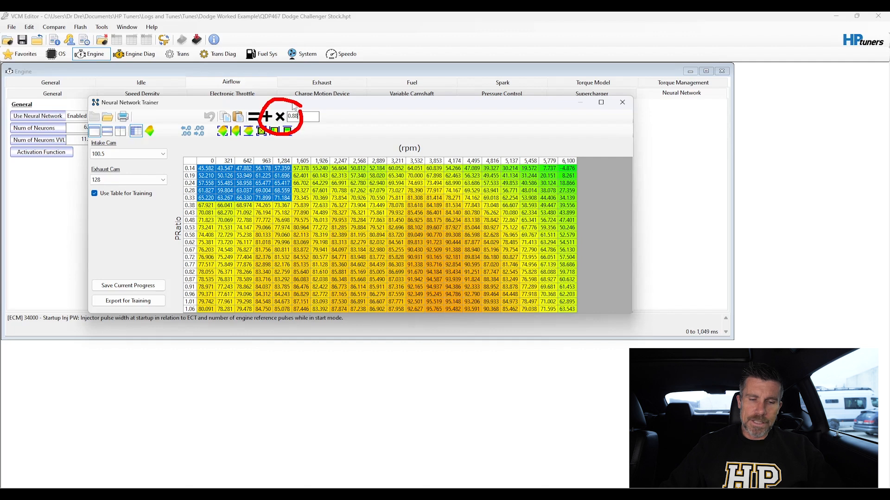
left_click(280, 117)
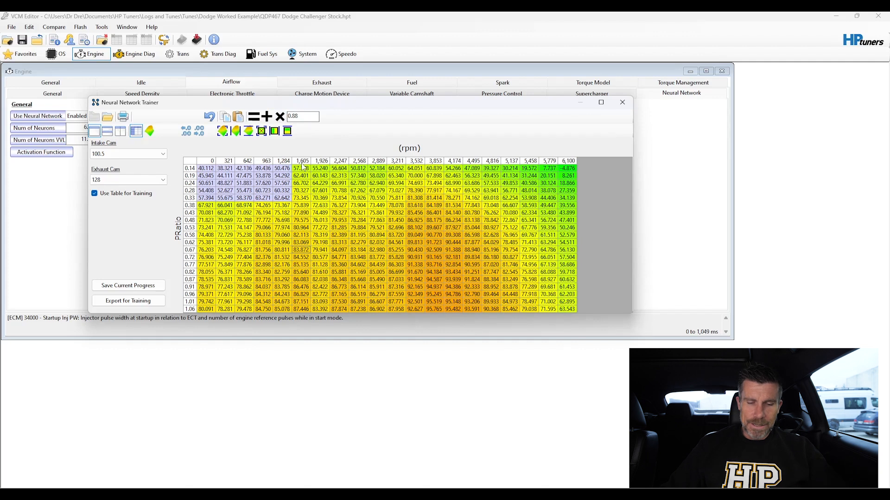
left_click(149, 130)
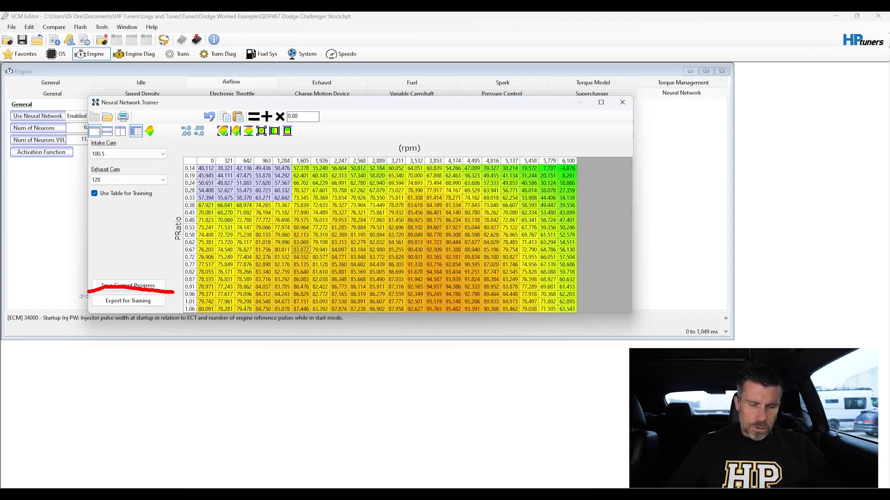
- Export the edited trainer tables for training as Test ANN in Downloads
left_click(127, 300)
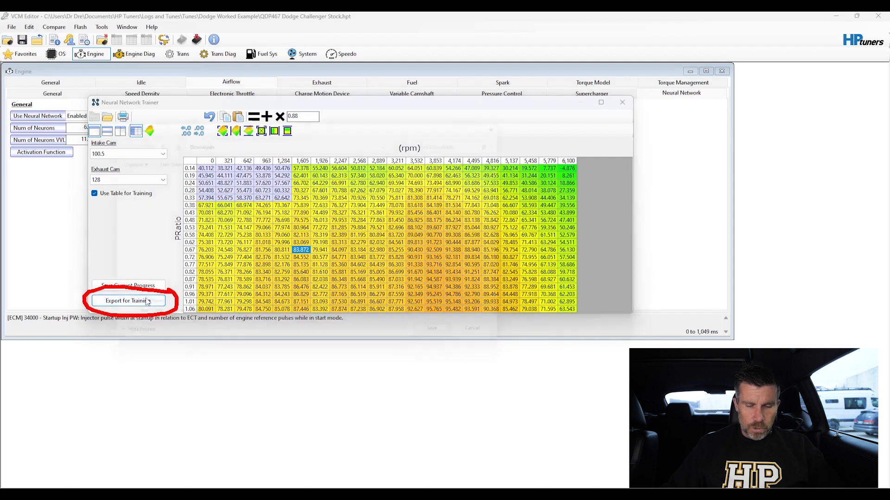
left_click(128, 300)
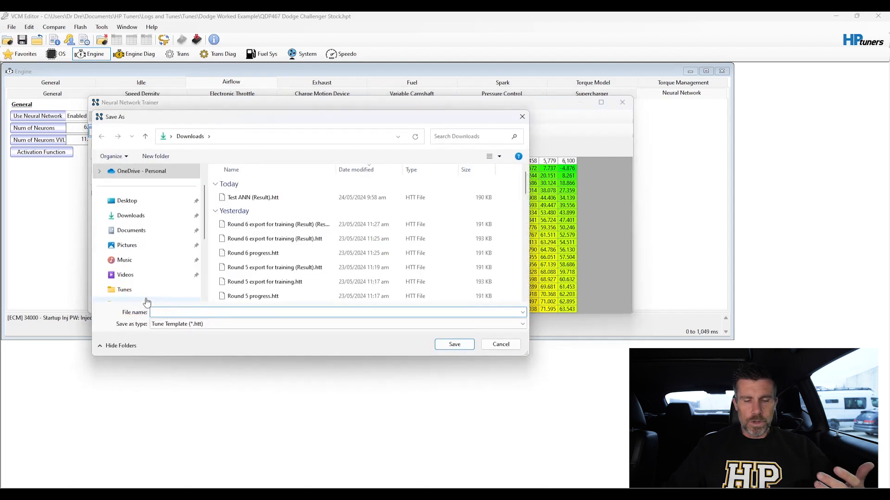
type("Test ANN")
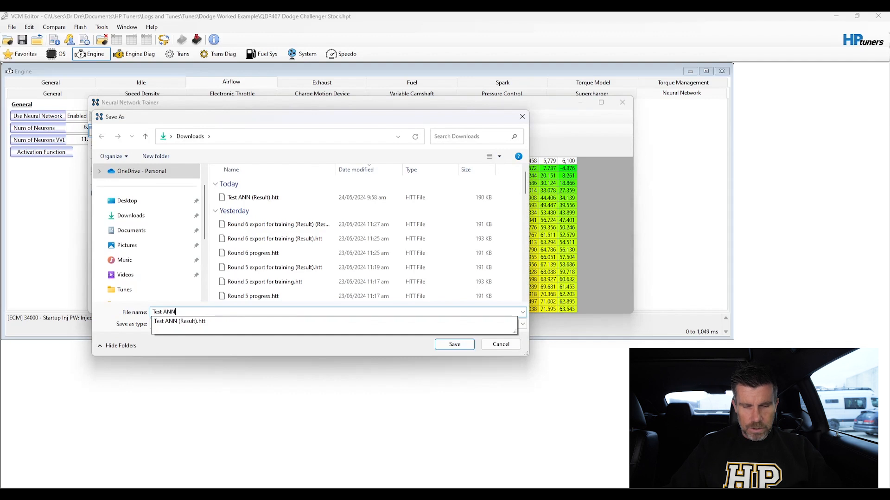
left_click(454, 345)
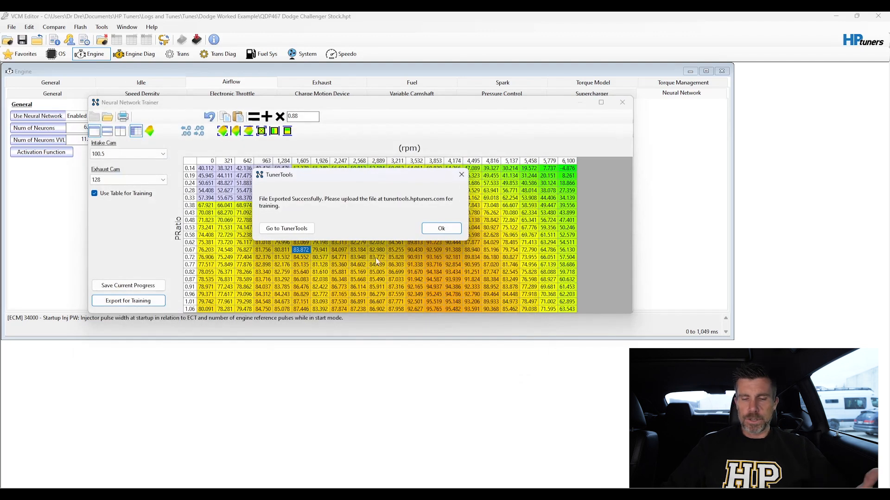
left_click(441, 228)
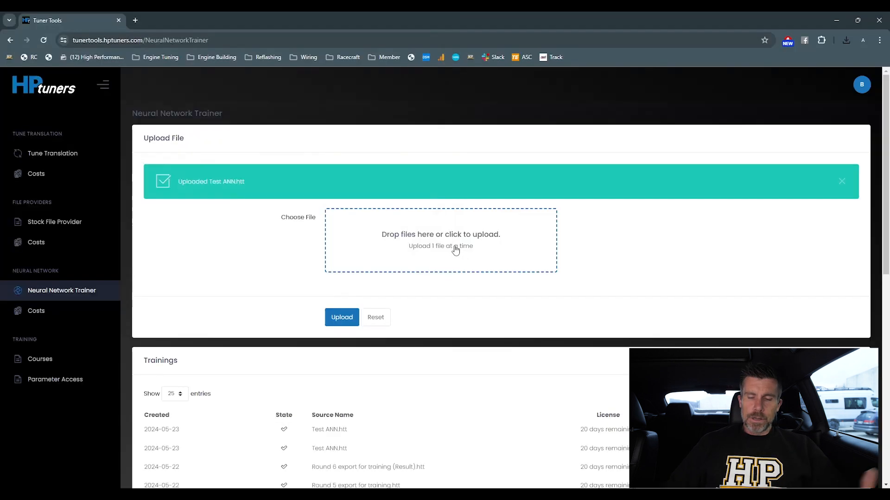
- Select the exported Test ANN 1.htt from Downloads for upload on the TunerTools trainer page
left_click(439, 240)
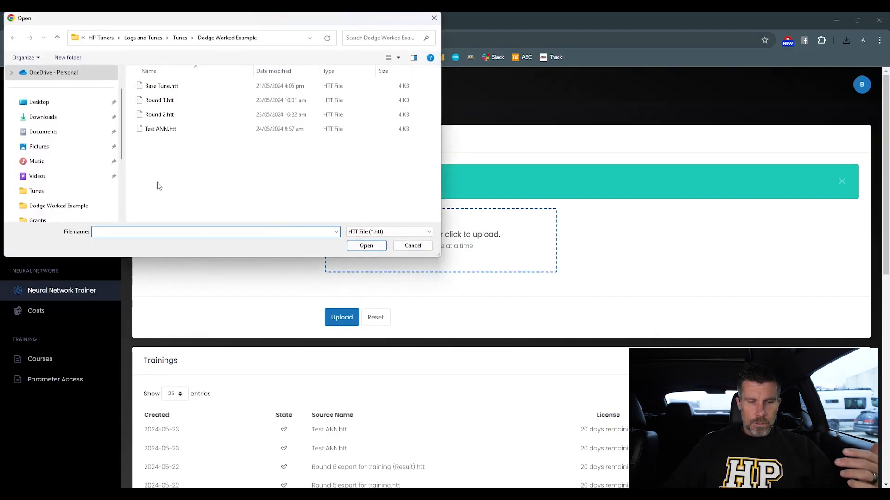
left_click(42, 116)
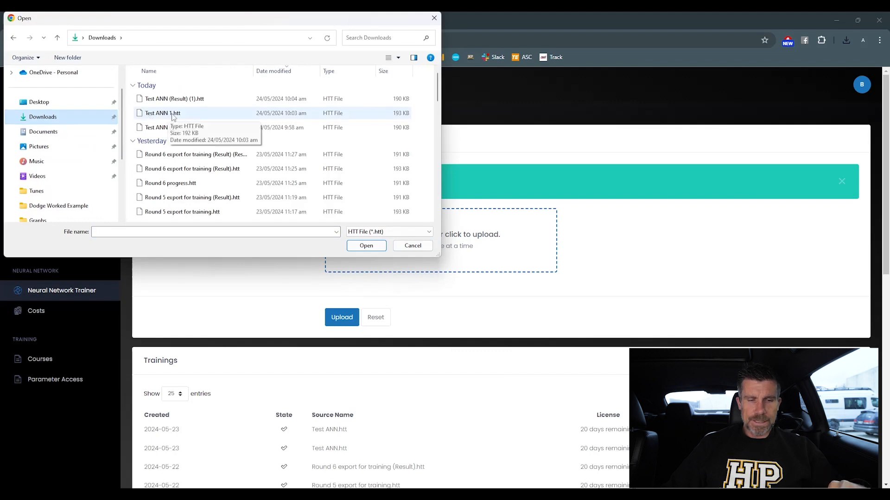
left_click(366, 245)
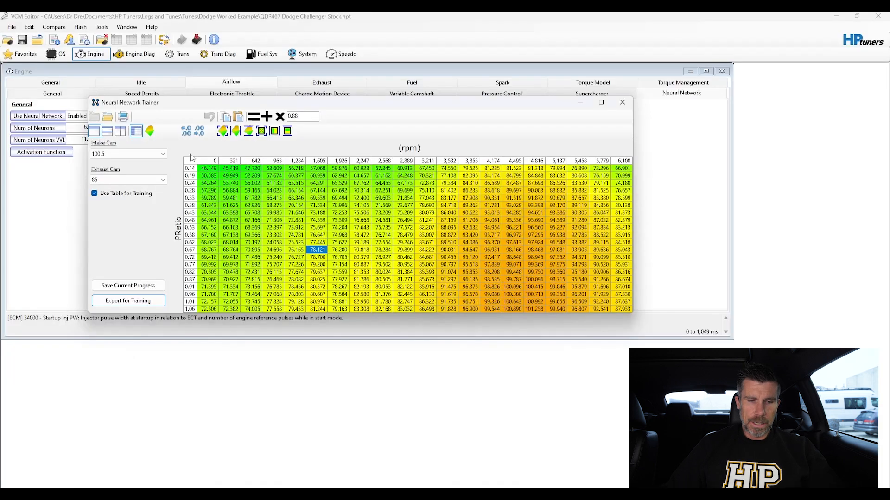
- Load Test ANN 1 (Result).htt and apply its trained calibration values to the tune's neural network weights
left_click(107, 117)
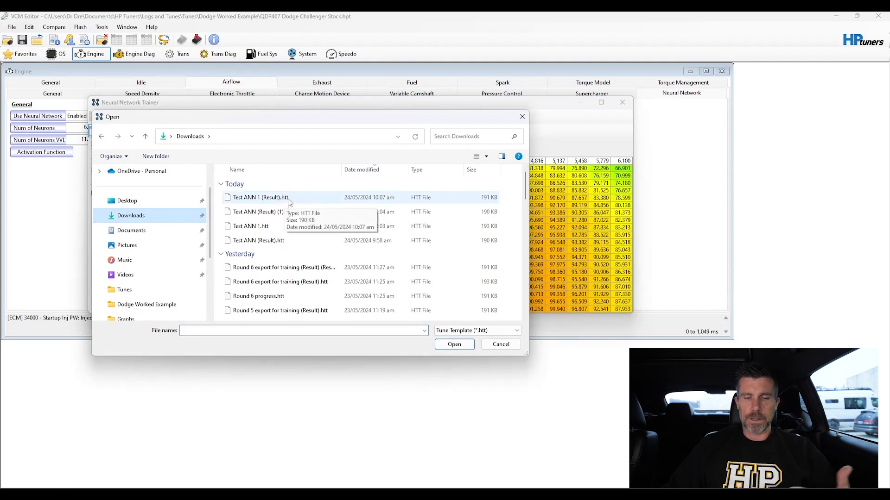
double_click(262, 196)
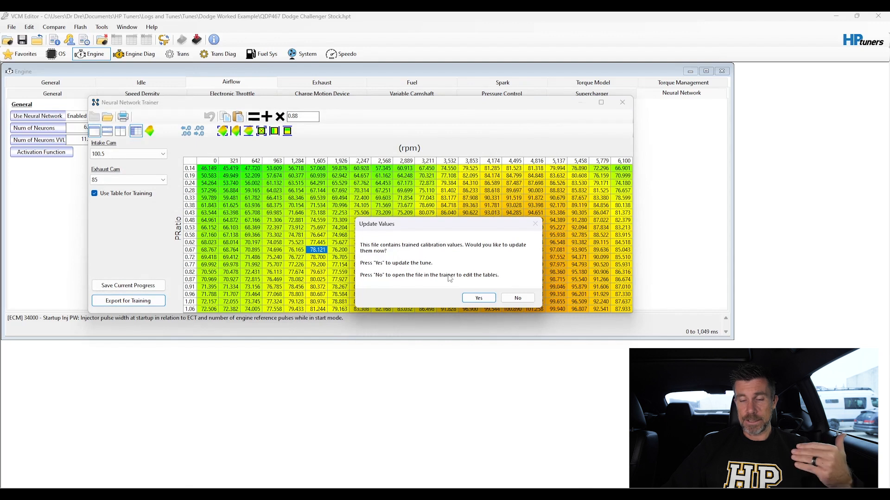
left_click(478, 297)
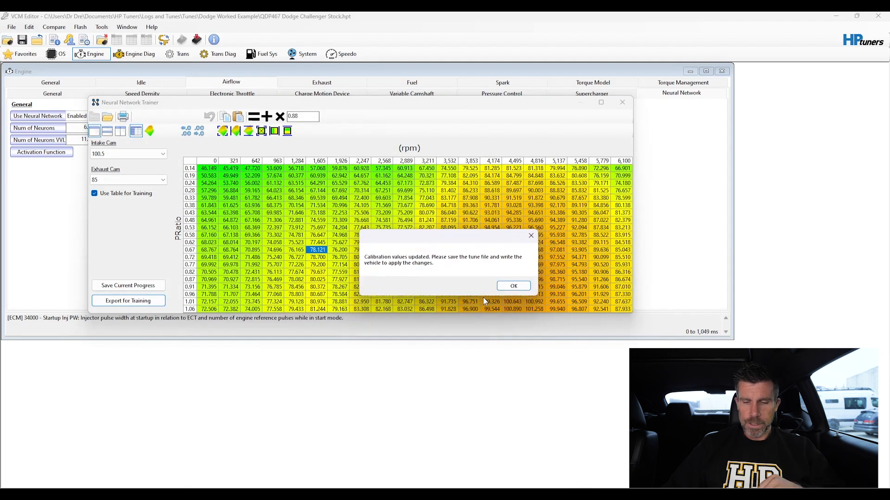
left_click(512, 286)
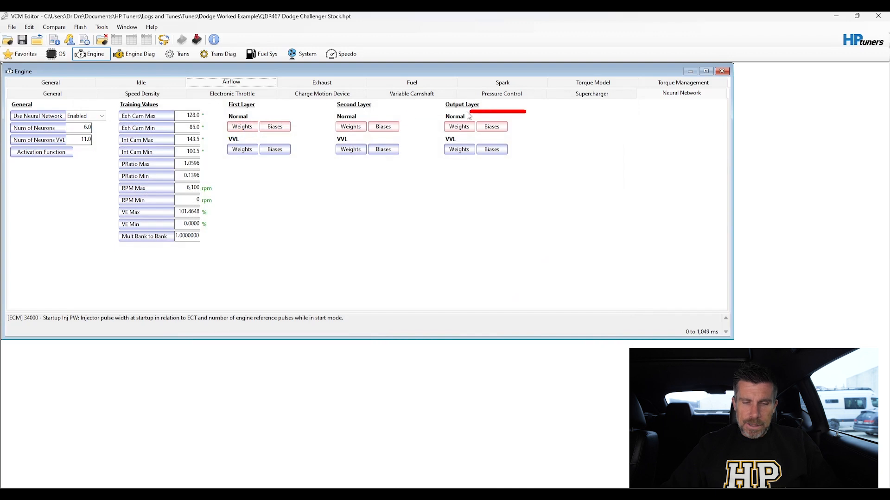
left_click_drag(471, 113, 528, 113)
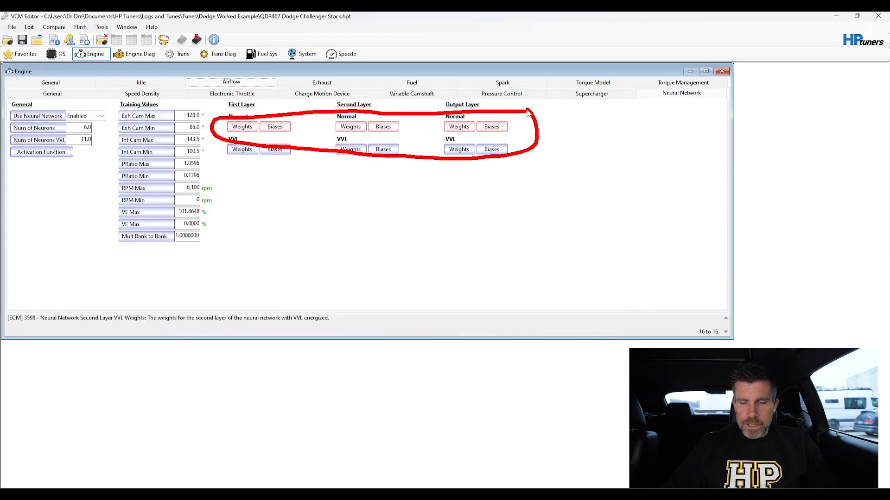